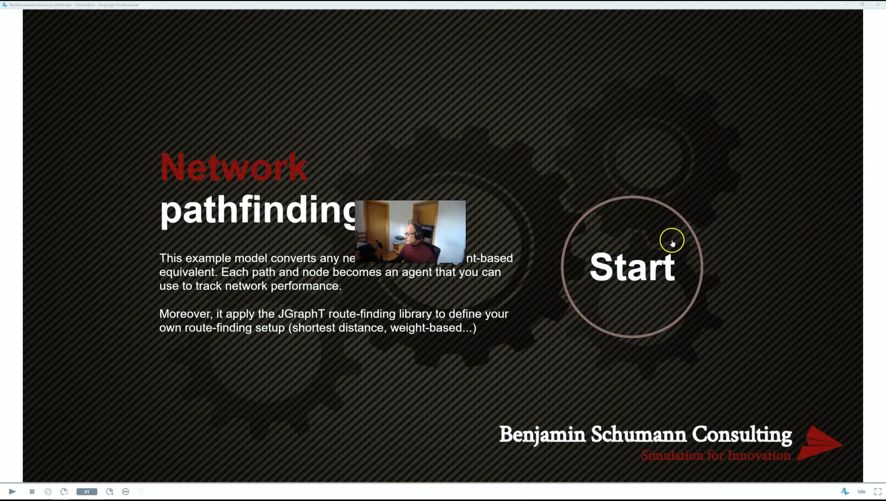
Start the pathfinding simulation from the title screen so the network map appears
left_click(634, 267)
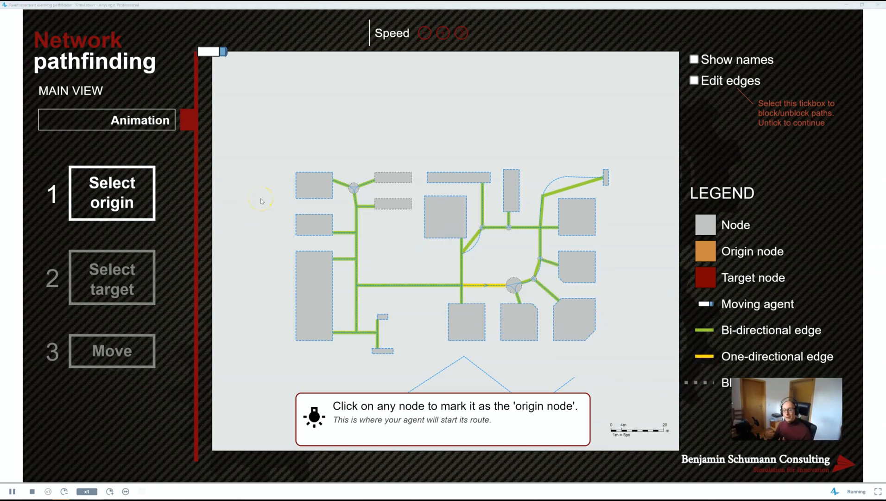
mouse_move(251, 193)
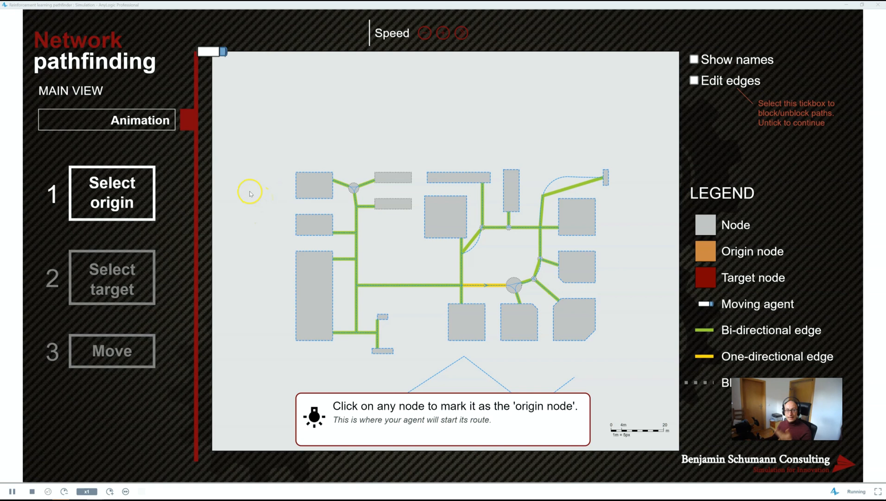
mouse_move(306, 190)
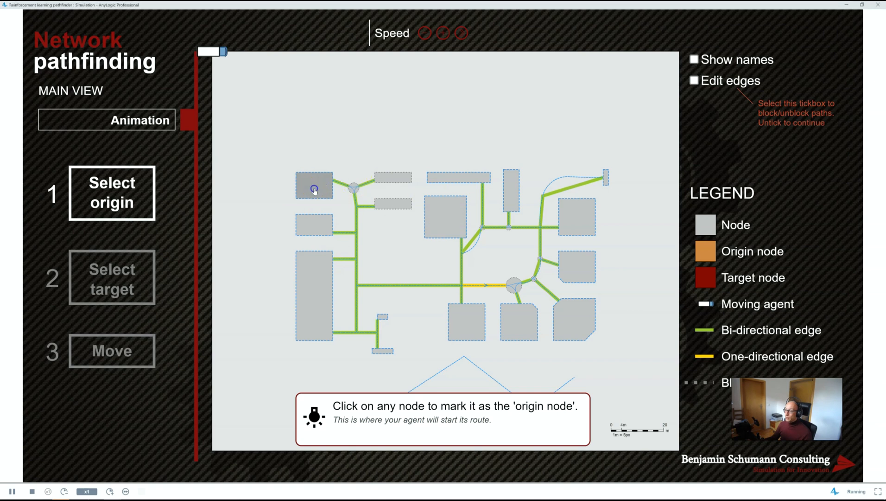
Choose the top-left node as origin, bottom-right as target, and move the truck along the shortest path
left_click(313, 186)
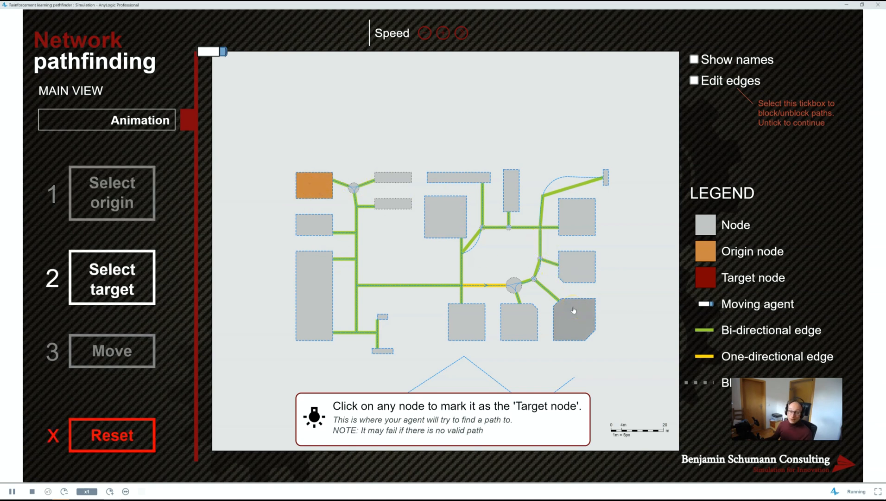
left_click(573, 316)
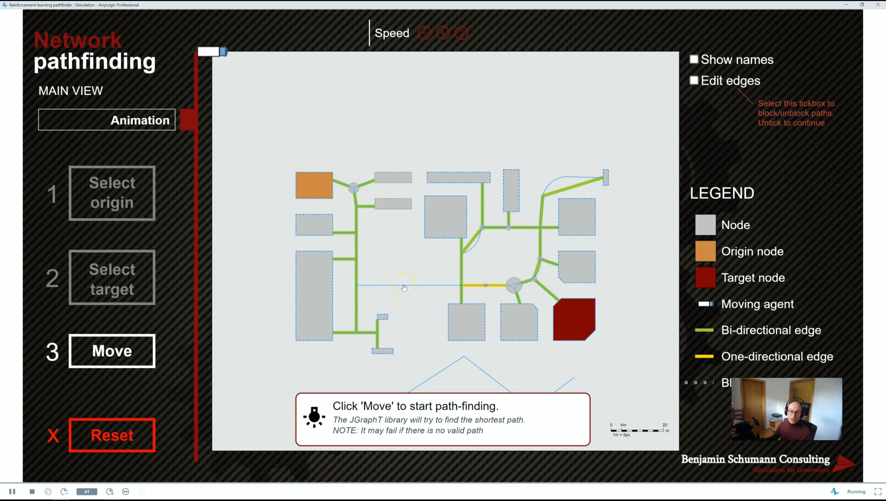
mouse_move(200, 310)
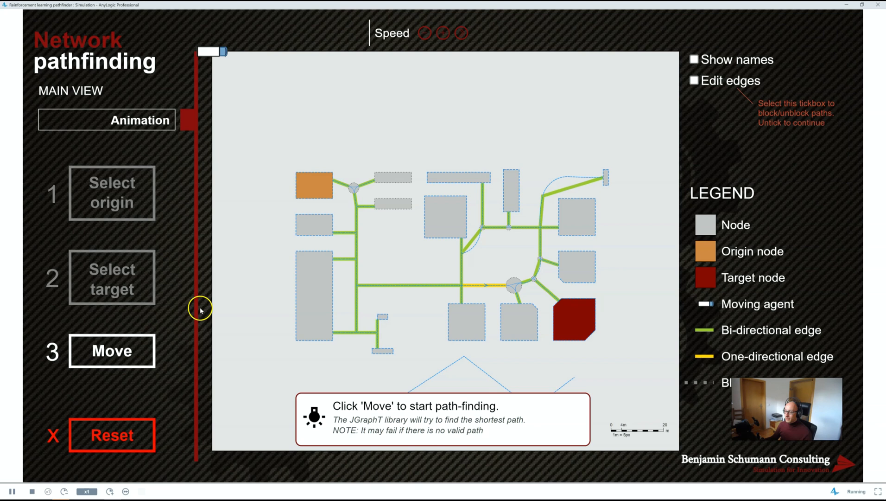
left_click(111, 350)
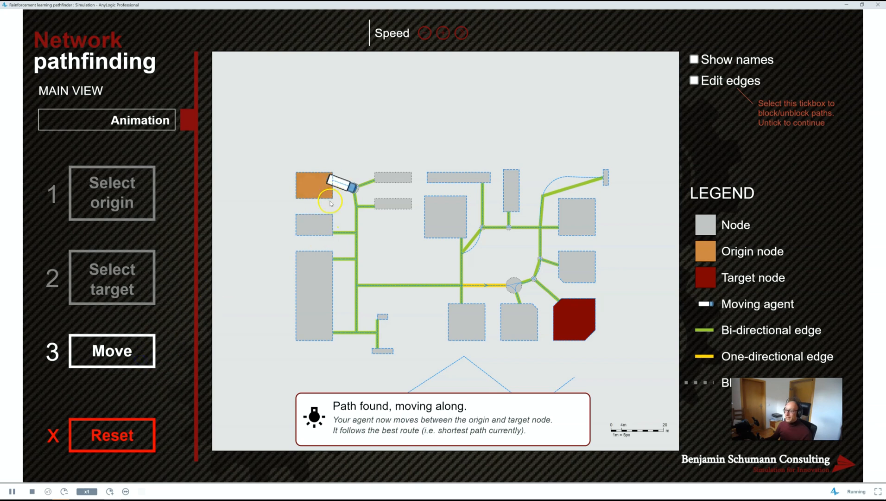
mouse_move(395, 282)
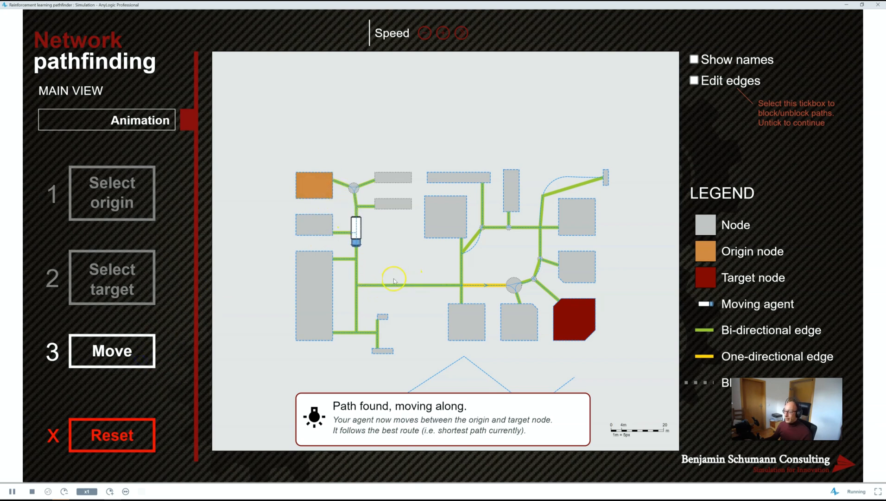
mouse_move(425, 286)
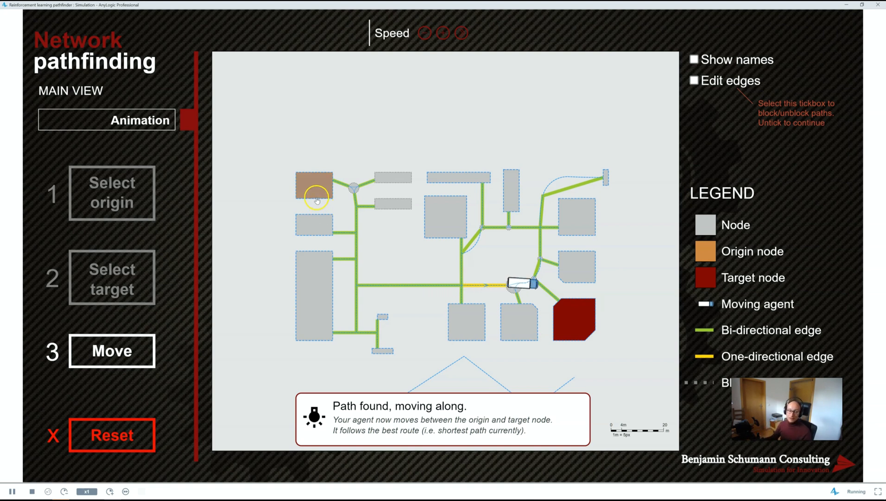
left_click(112, 435)
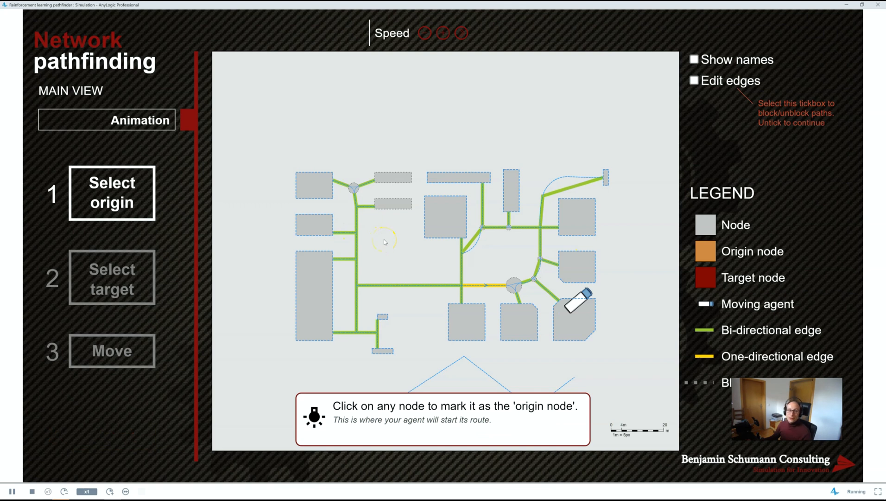
mouse_move(377, 238)
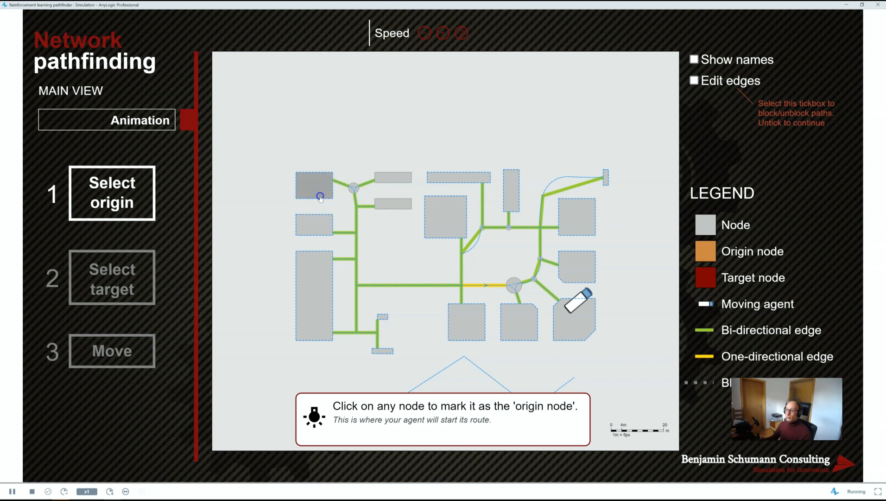
Choose the top-left node as origin again, the node above bottom-right as target, and move the truck
left_click(318, 195)
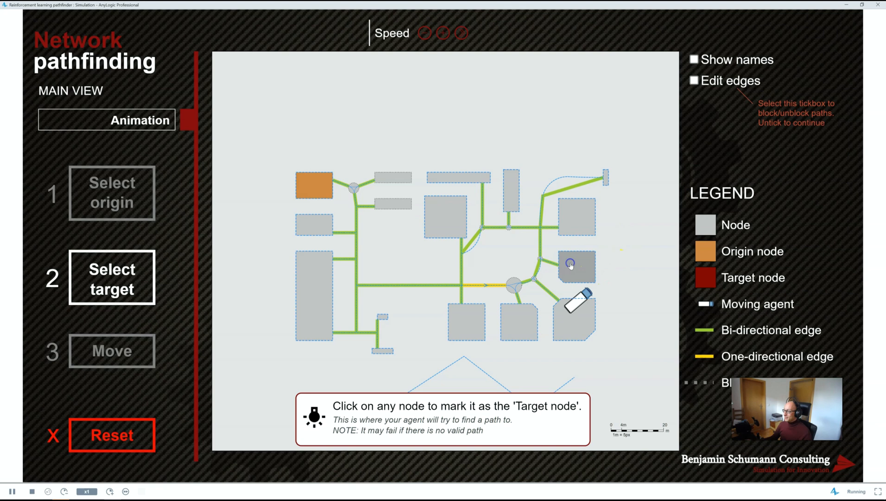
left_click(571, 265)
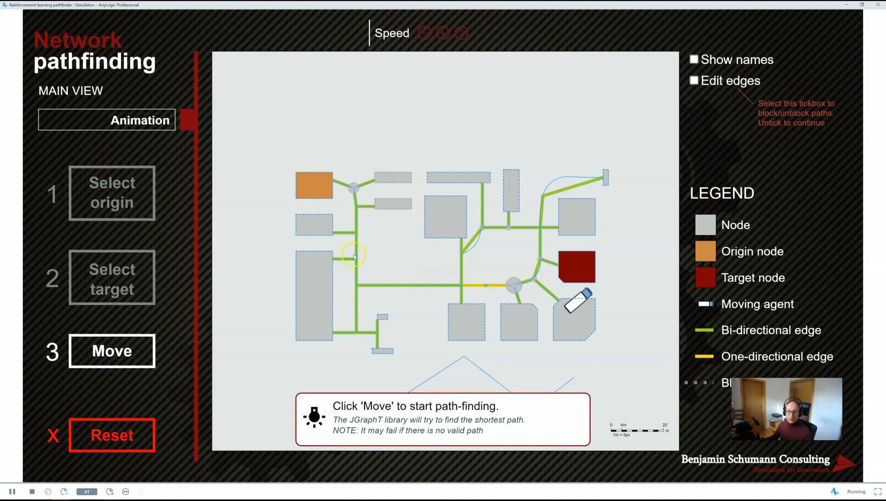
mouse_move(417, 261)
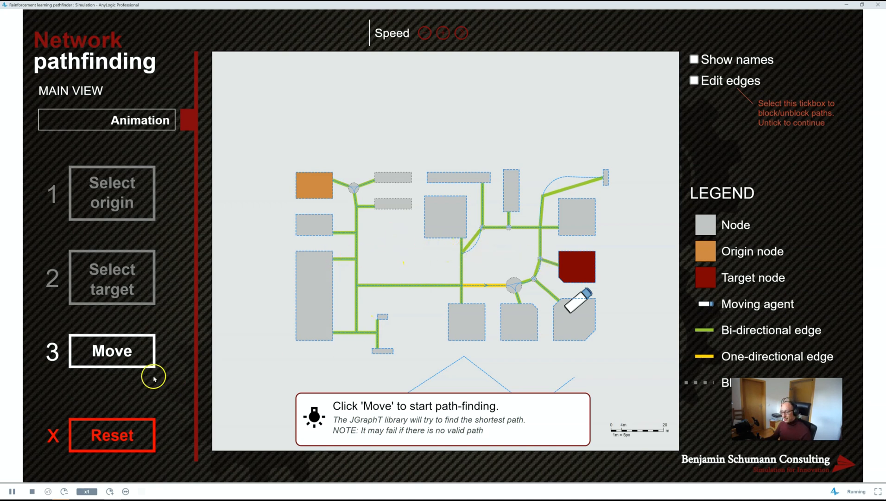
left_click(112, 350)
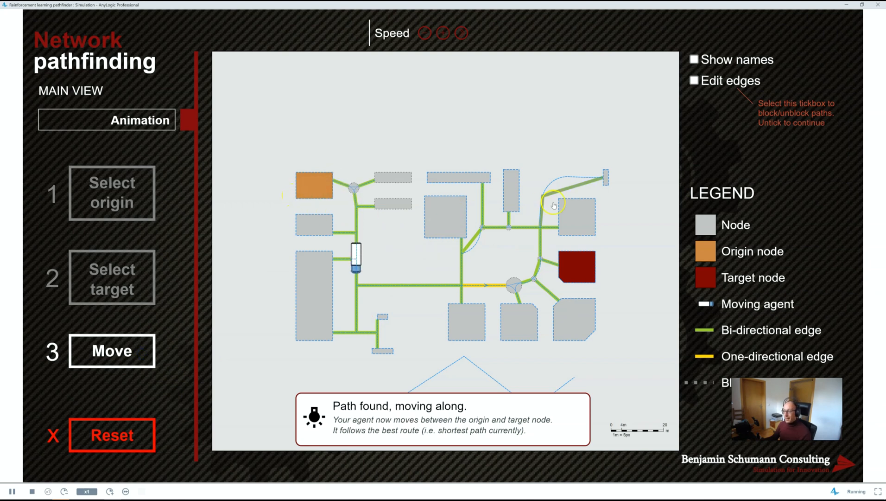
mouse_move(414, 292)
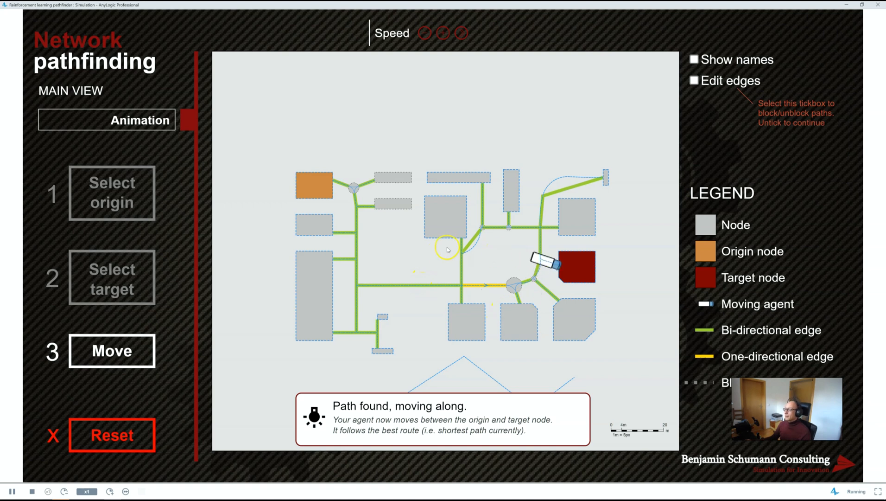
Enable Edit edges, block the middle horizontal edge, then disable edge editing
left_click(695, 80)
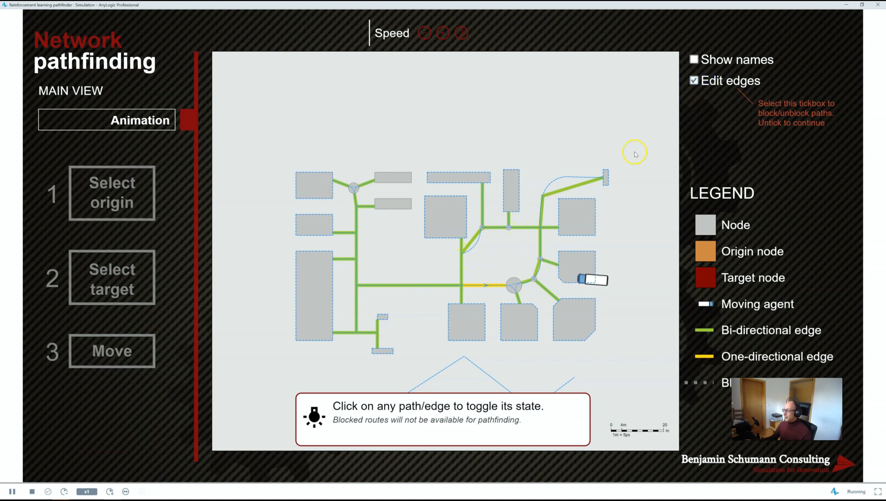
left_click(429, 288)
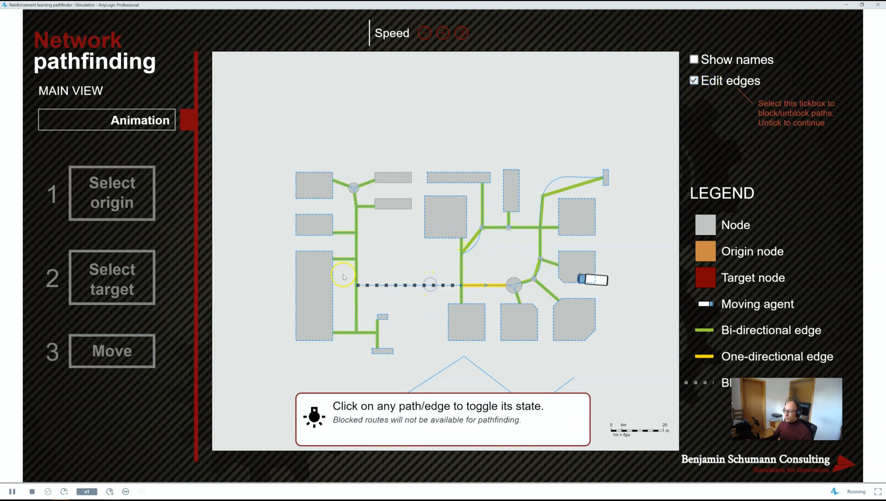
left_click(694, 80)
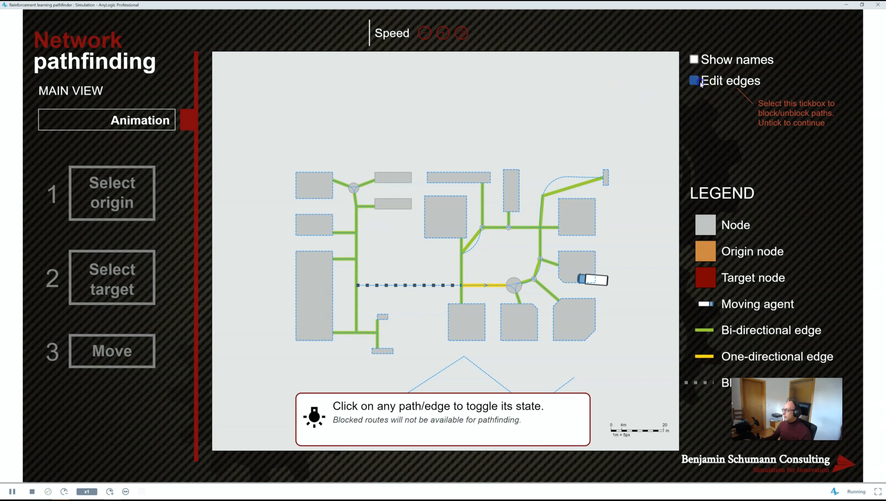
left_click(696, 81)
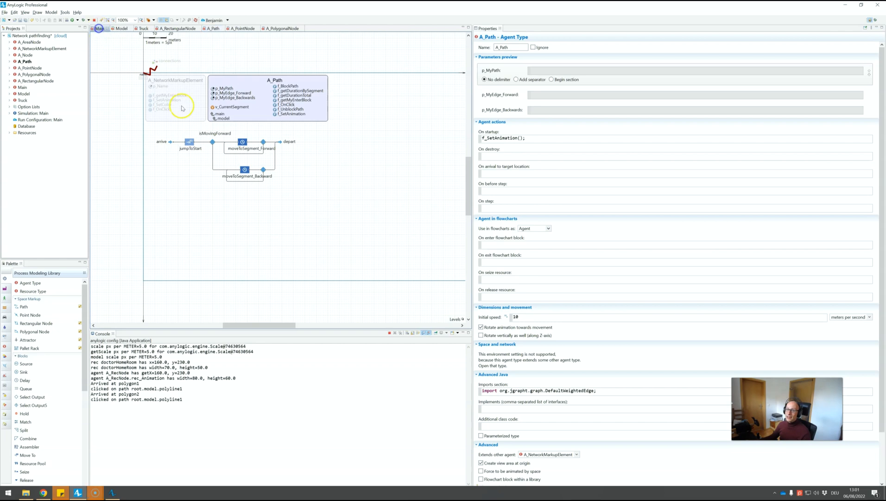
Show the Main agent's diagram, then the Model agent with the network layout
left_click(122, 27)
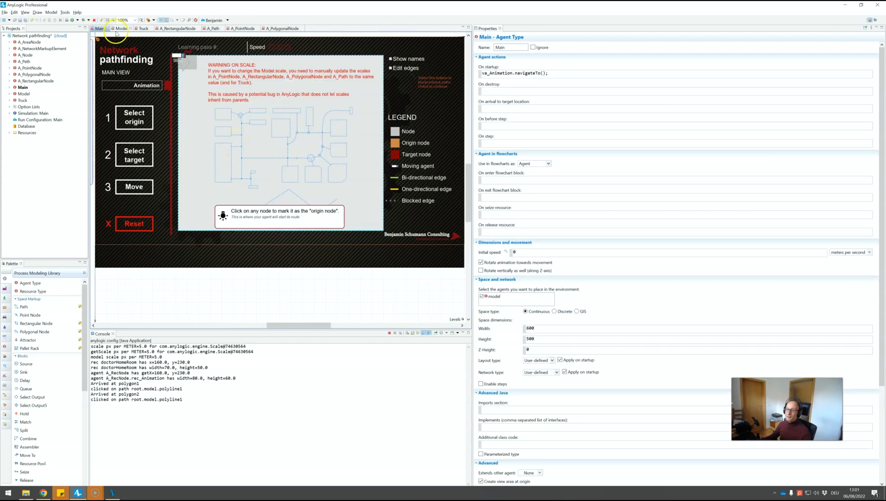
left_click(120, 33)
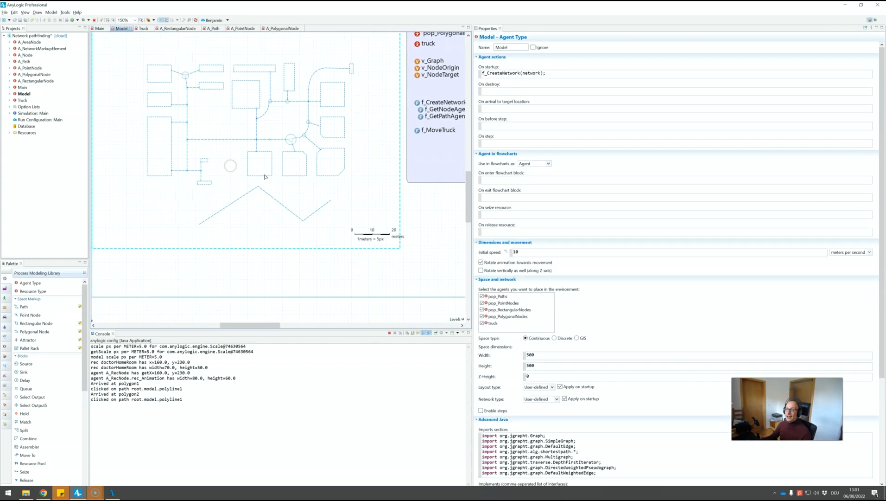